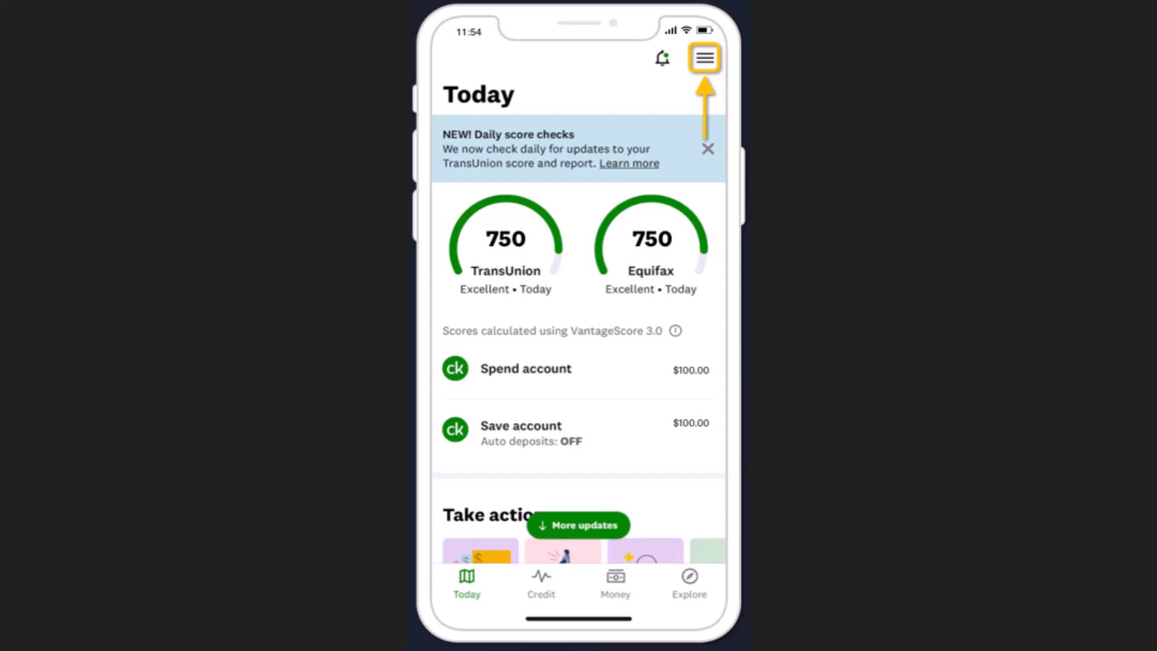
mouse_move(668, 188)
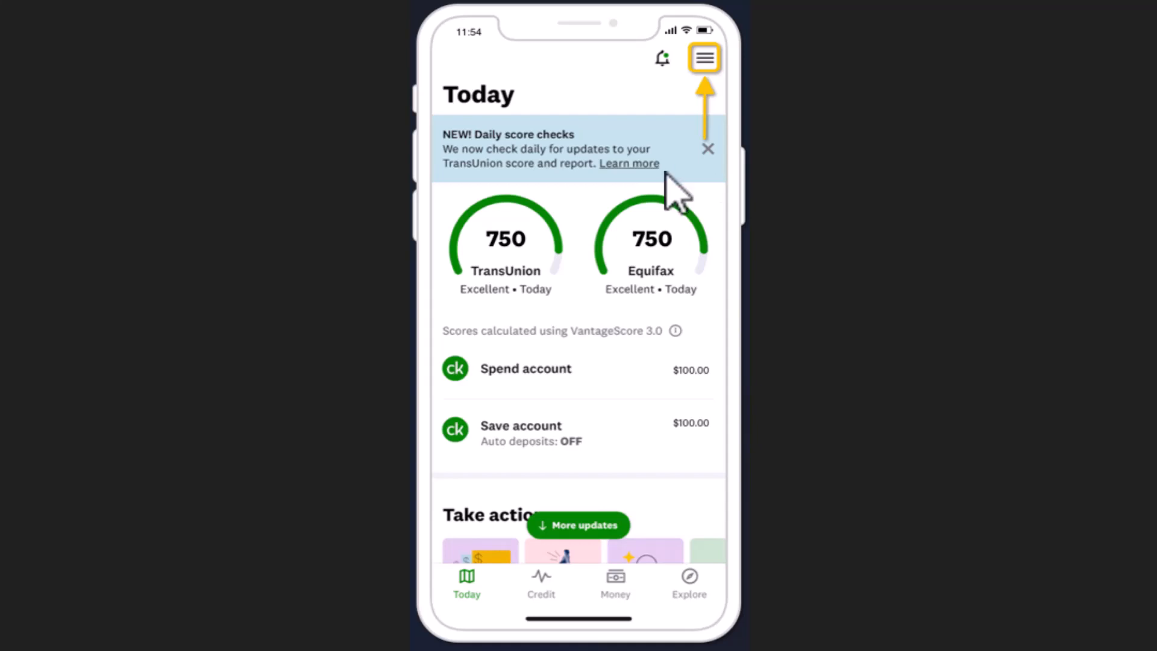
Go from the More menu to the account Settings page.
click(703, 57)
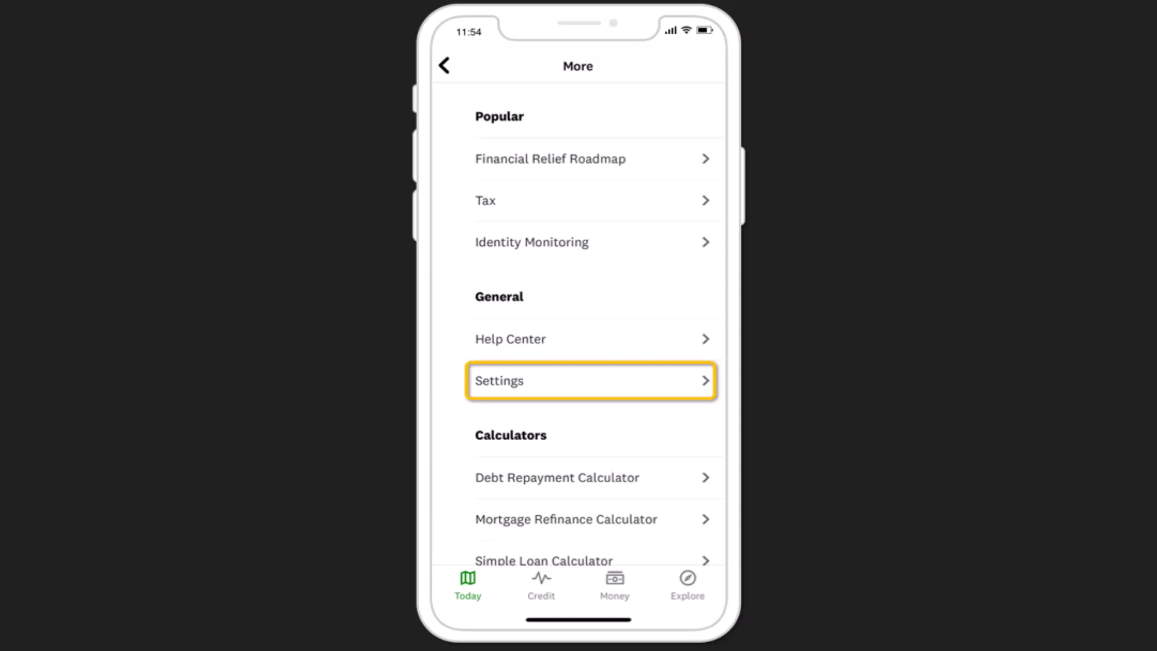
click(591, 381)
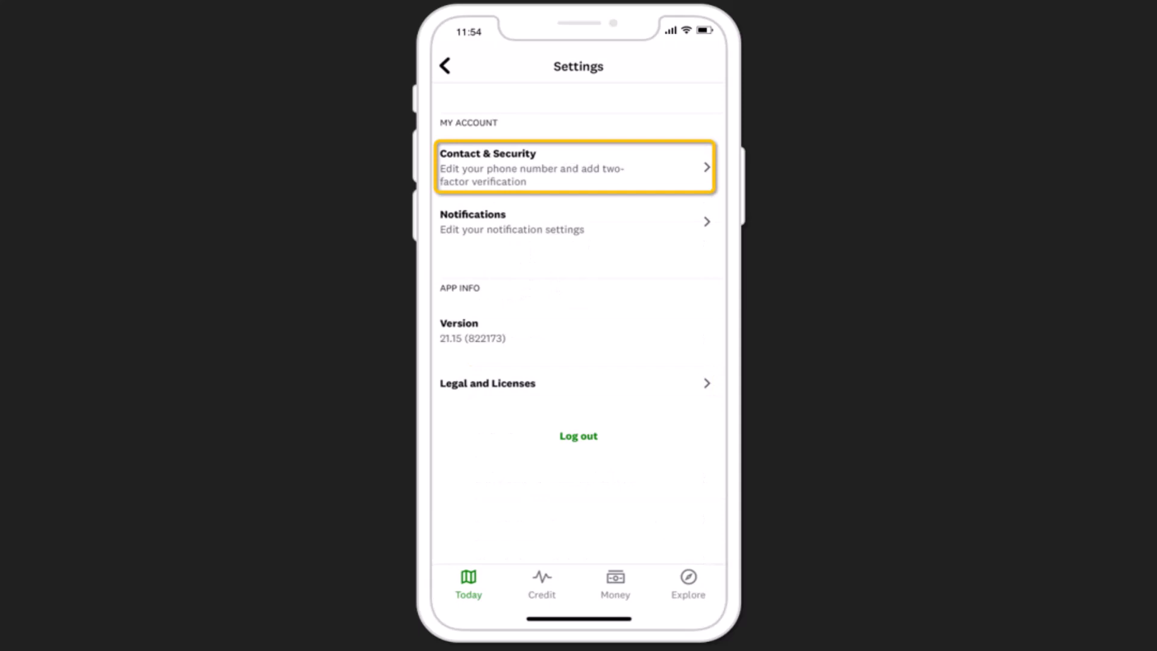
Go into Contact & security under My Account.
click(574, 167)
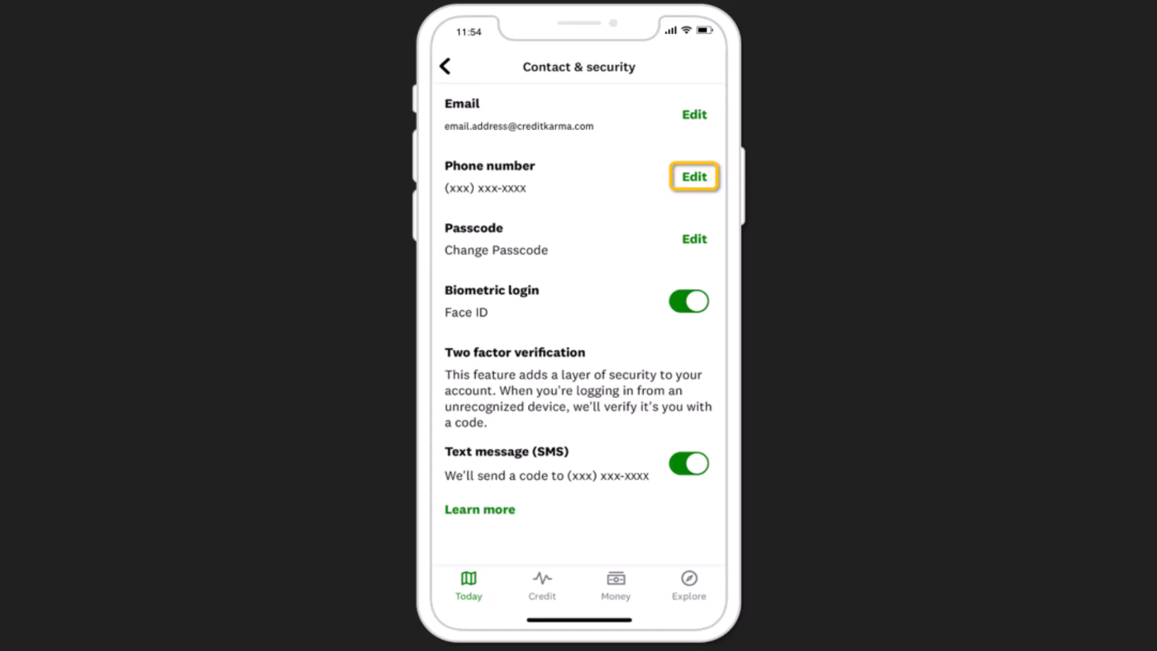
Edit the phone number to reach the Update phone number form.
click(693, 176)
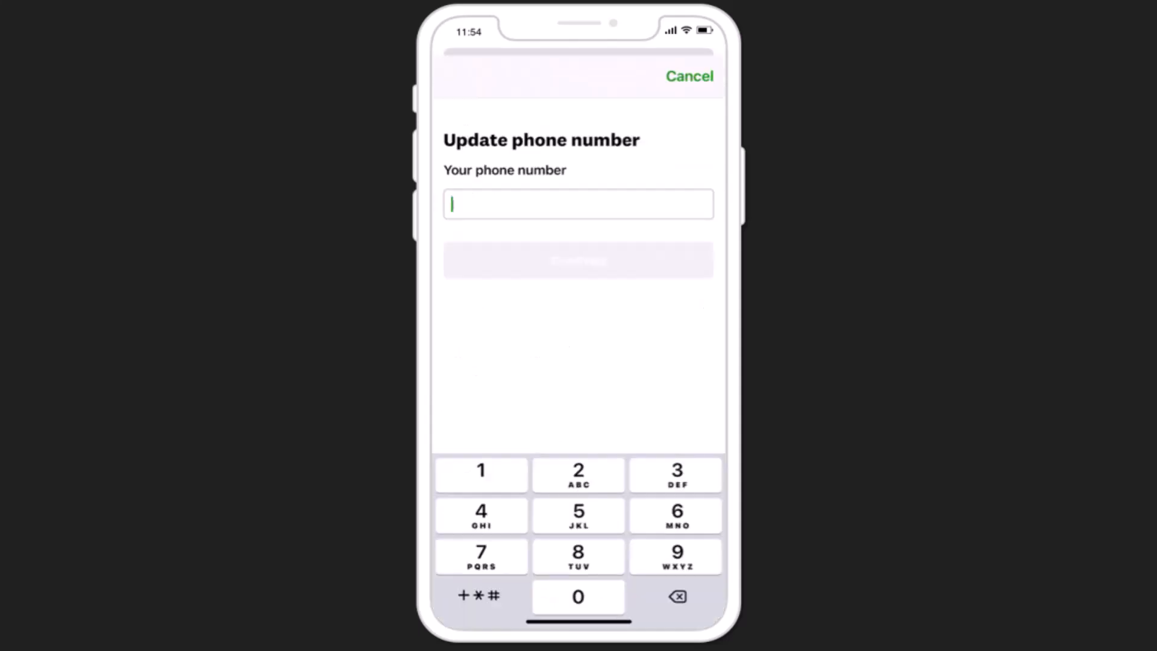